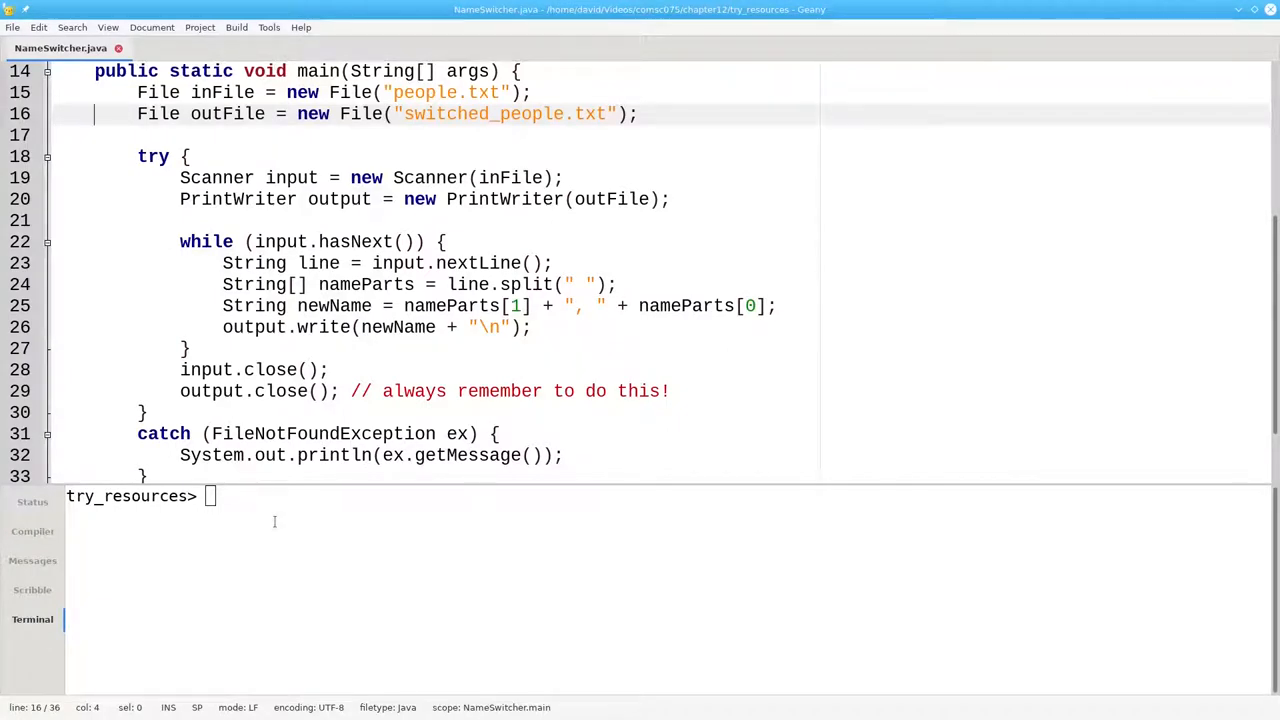
Step: Wrap the Scanner and PrintWriter declarations in a try ( ... ) { resource header
{"action": "type", "text": "("}
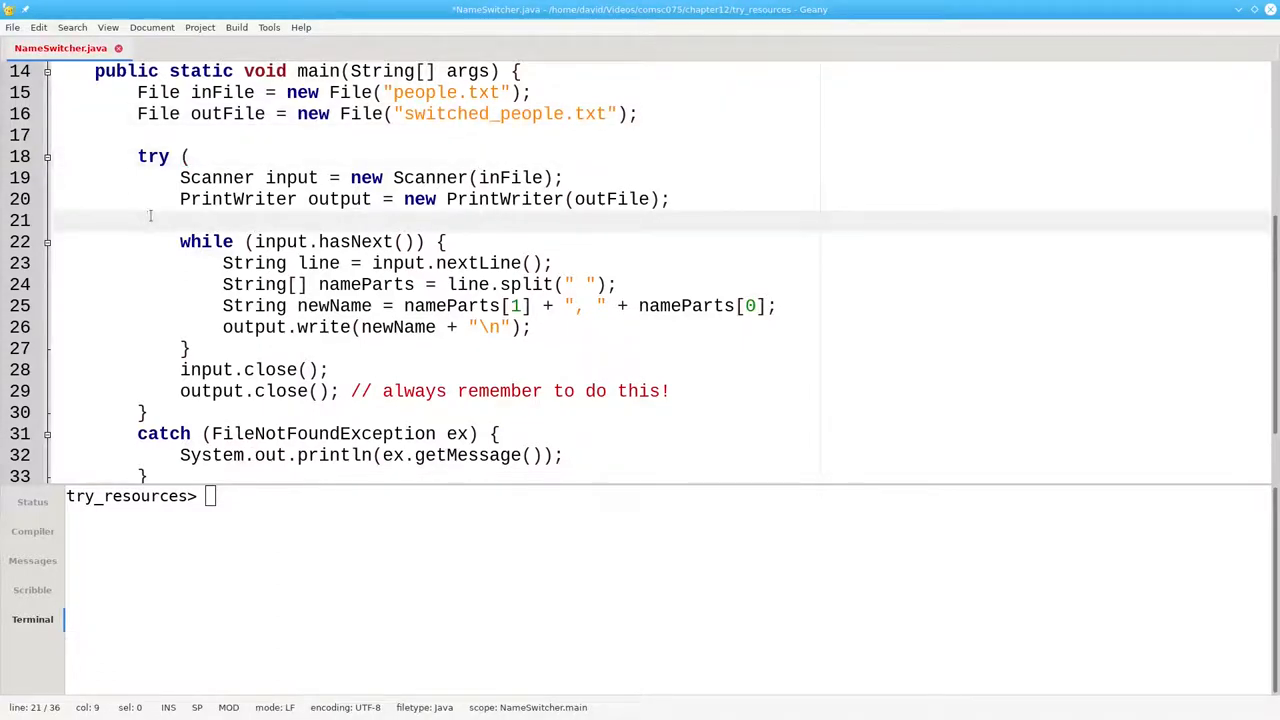
{"action": "type", "text": ")"}
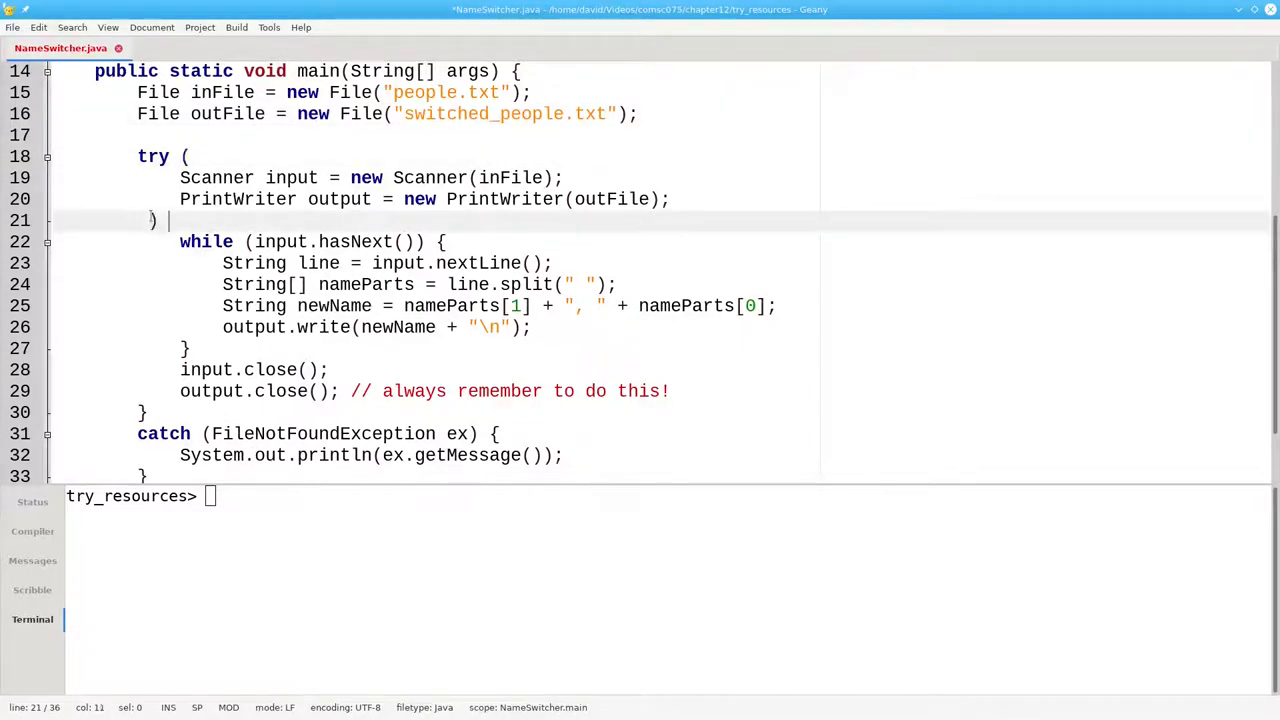
{"action": "type", "text": "{"}
{"action": "left_click", "coordinate": [666, 498]}
{"action": "type", "text": "java NameSwitcher"}
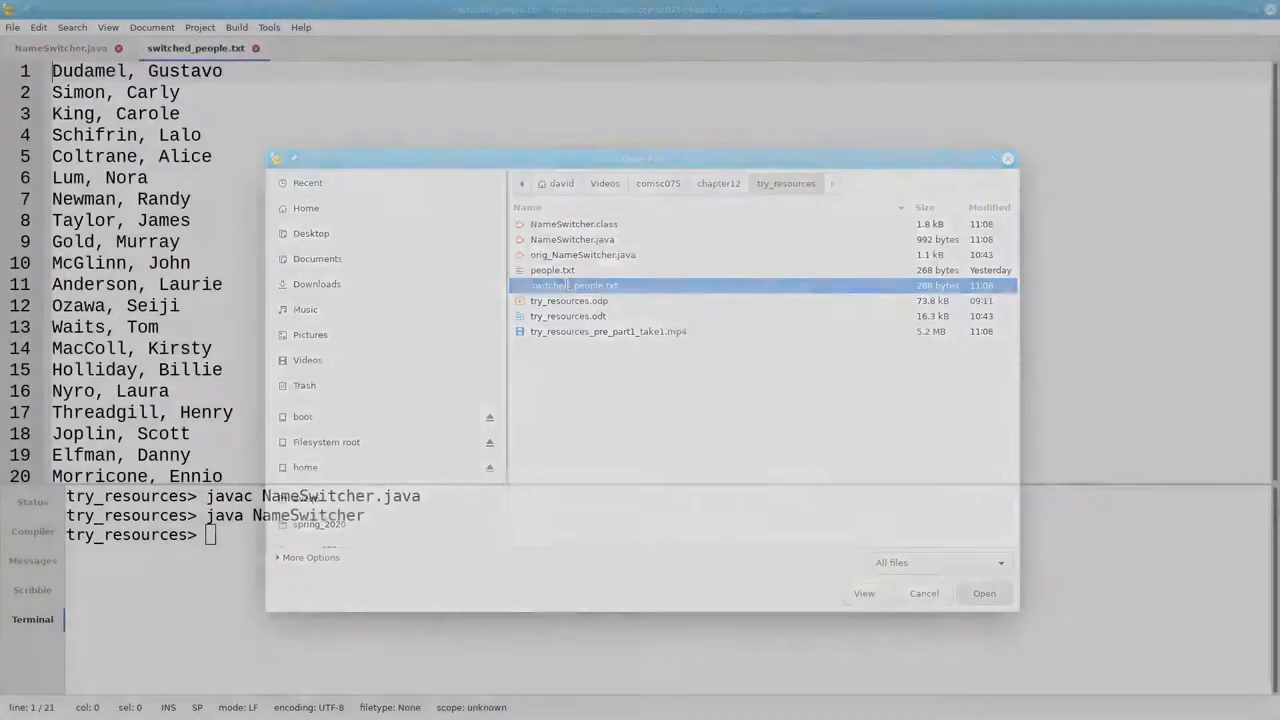
Step: Check the last, first output in switched_people.txt, then return to NameSwitcher.java
{"action": "left_click", "coordinate": [984, 592]}
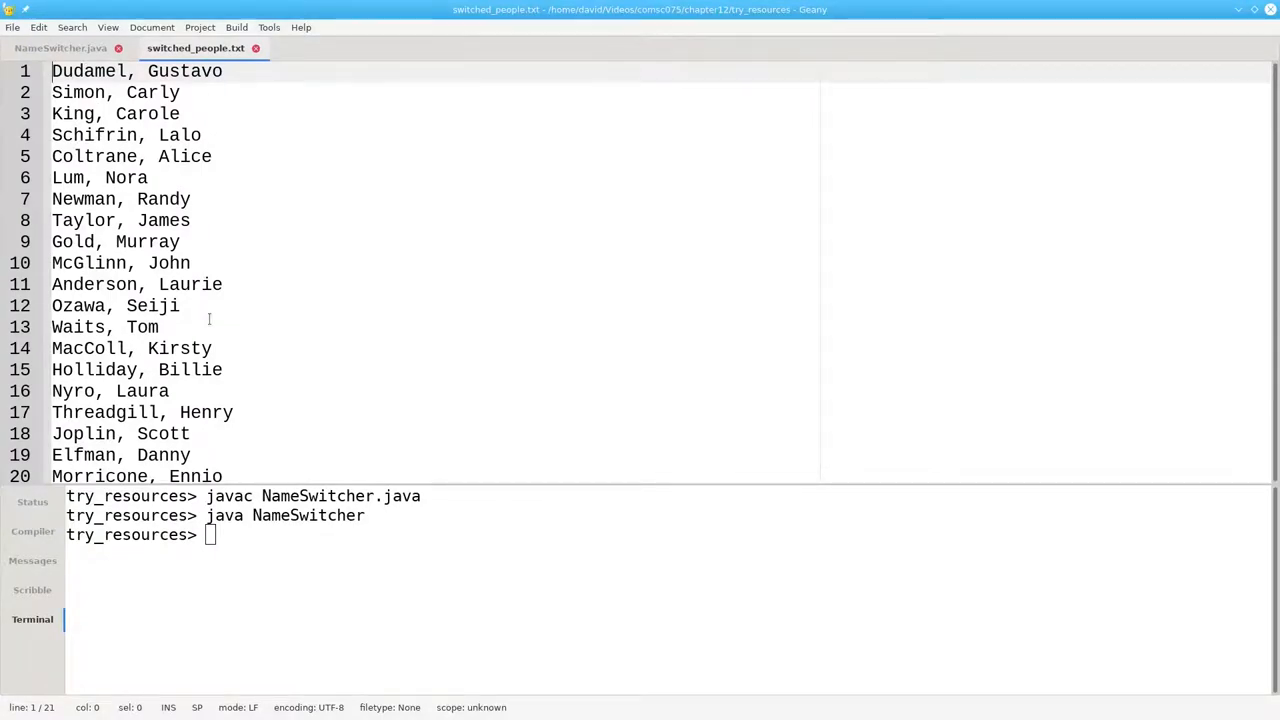
{"action": "left_click", "coordinate": [60, 48]}
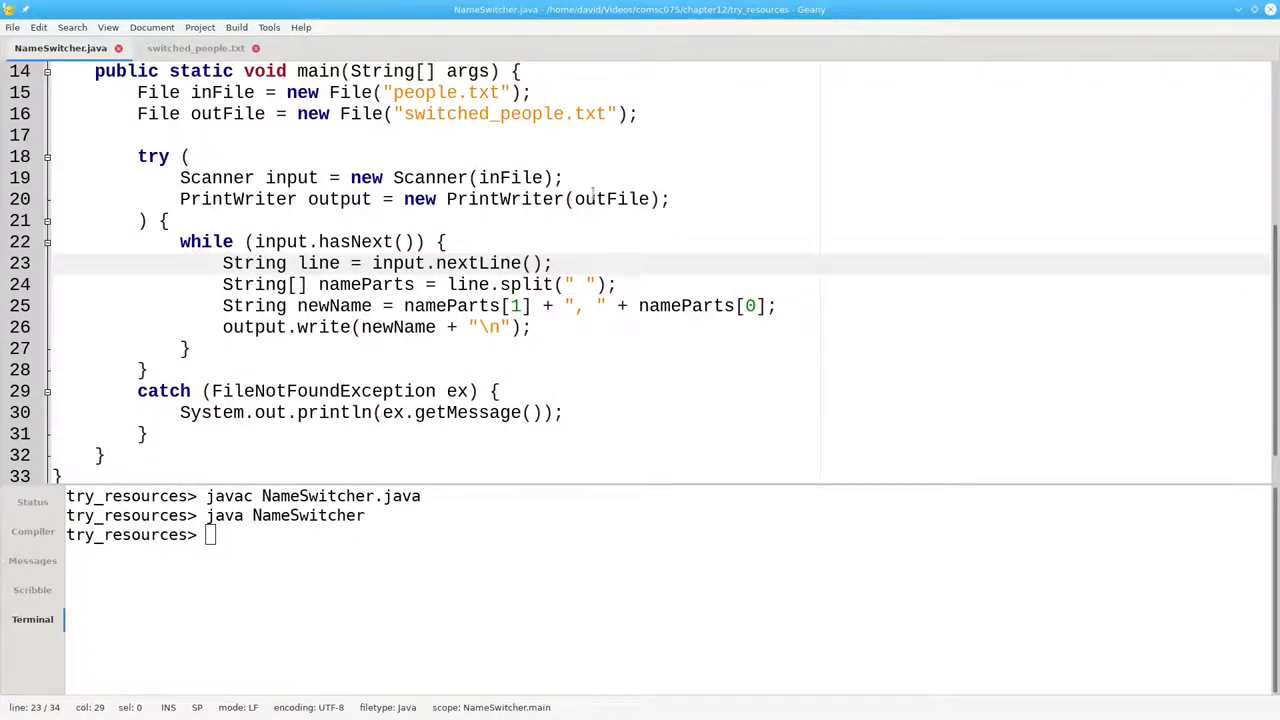
Step: Comment out the catch block with /* */ and recompile with javac NameSwitcher.java
{"action": "left_click", "coordinate": [144, 368]}
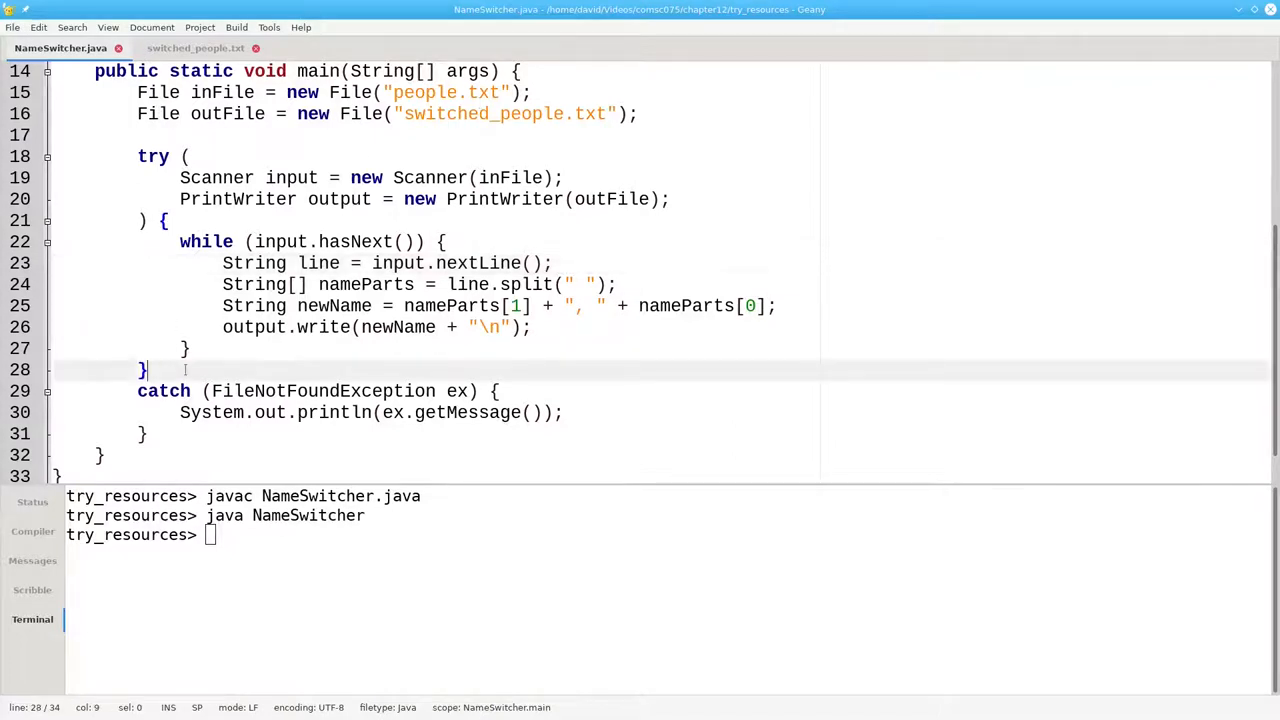
{"action": "type", "text": "/*"}
{"action": "type", "text": "*/"}
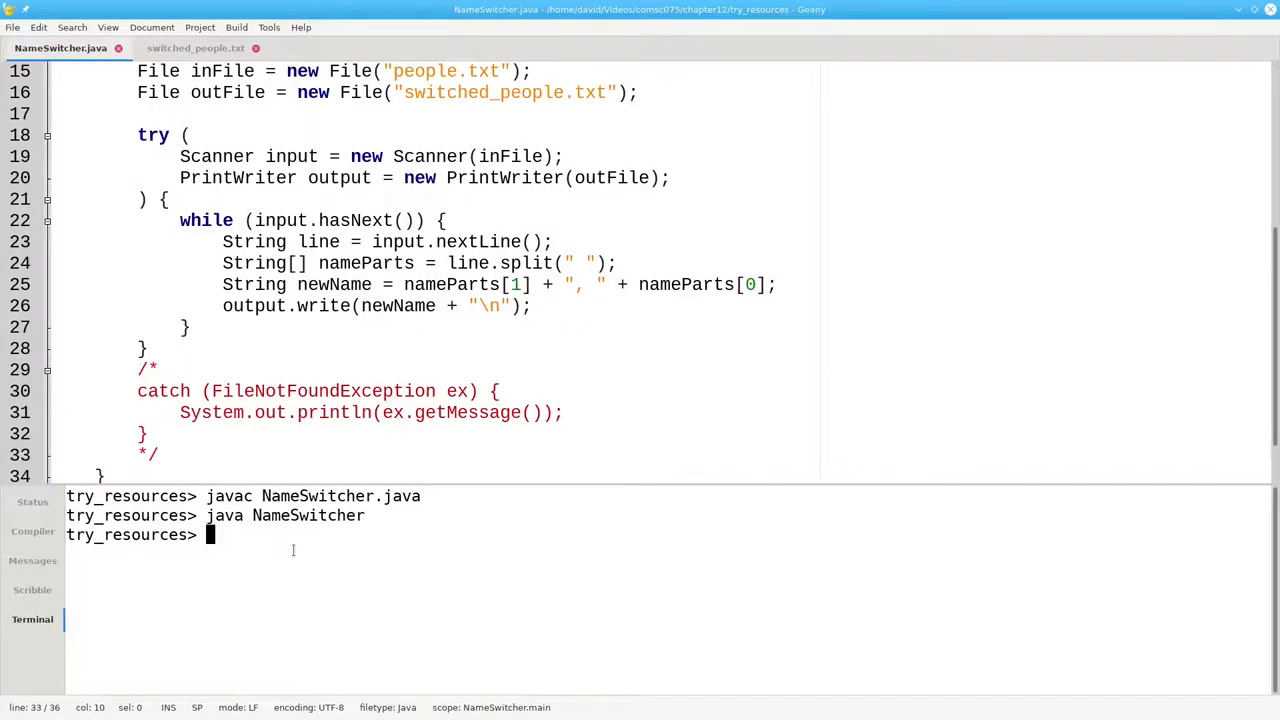
{"action": "type", "text": "javac Name"}
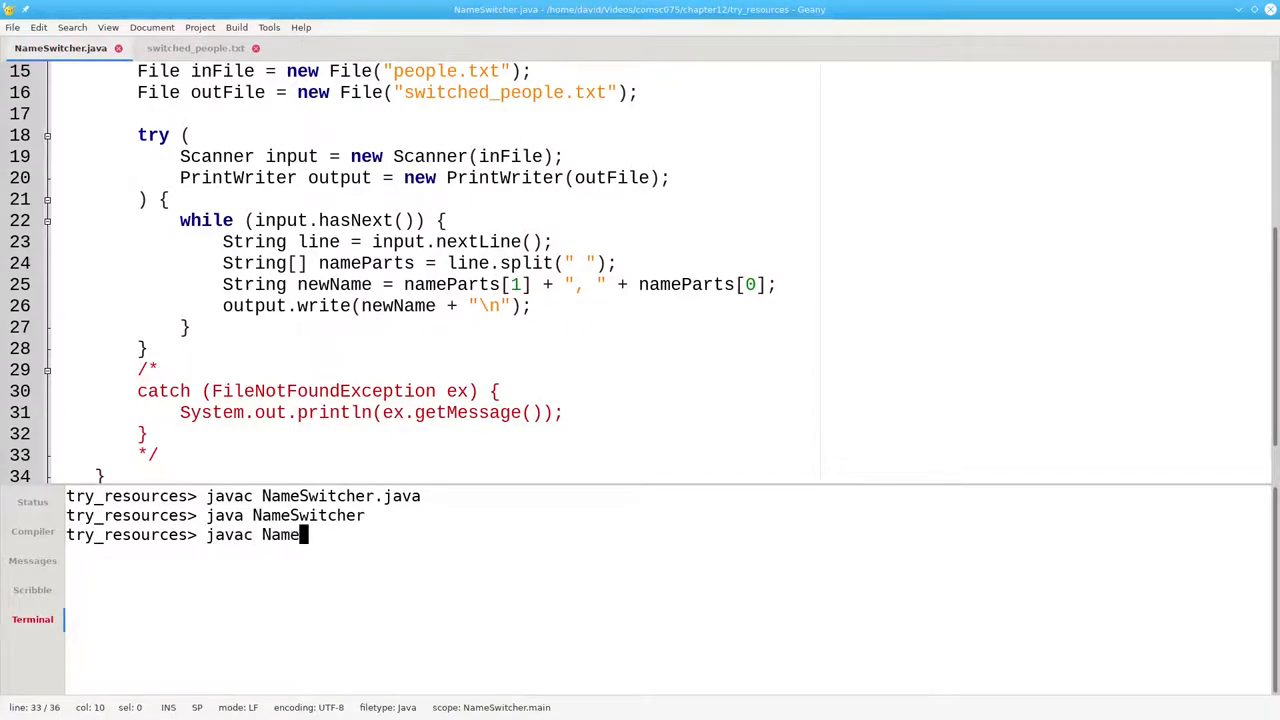
{"action": "key", "text": "Return"}
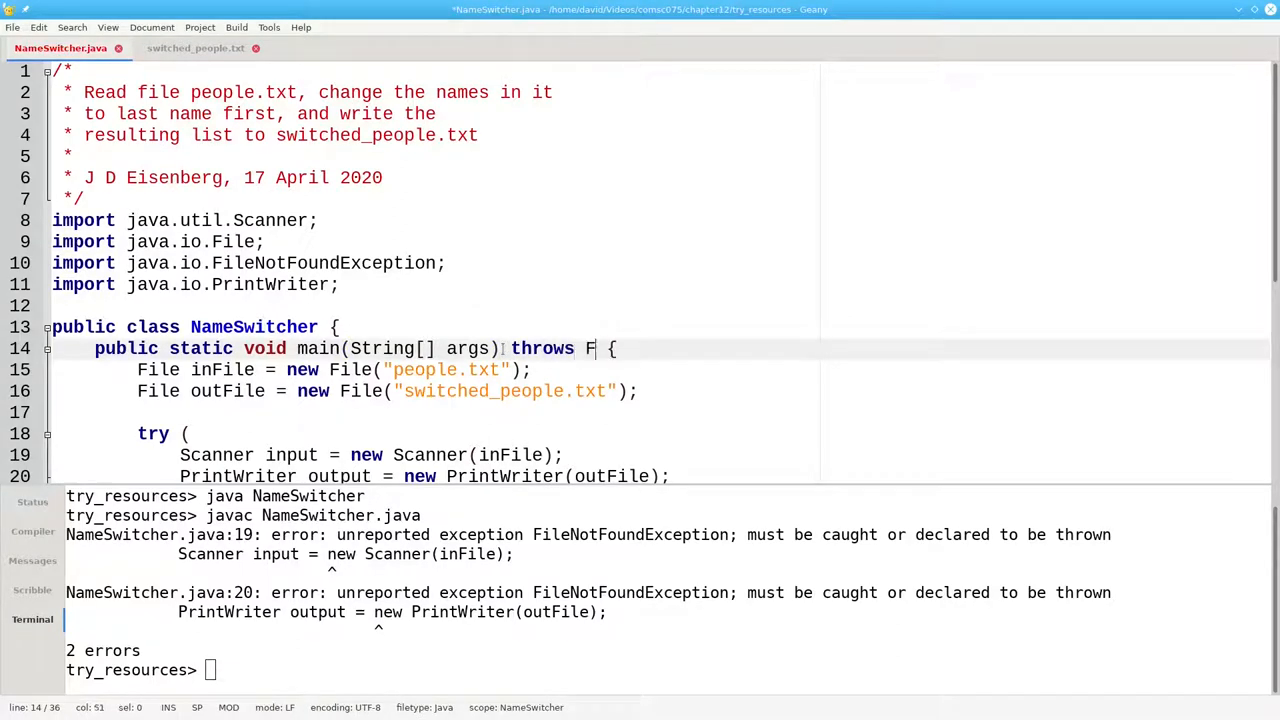
Step: Declare that main throws FileNotFoundException
{"action": "type", "text": "ileNotFoundE"}
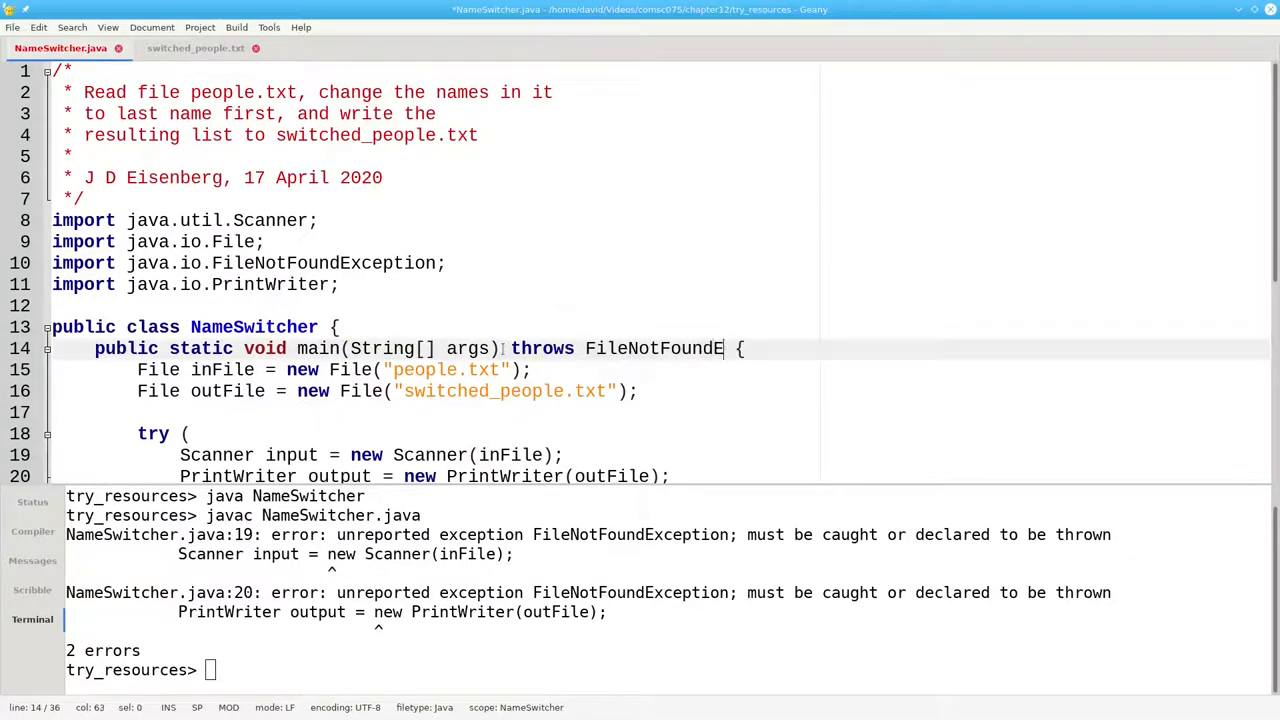
{"action": "type", "text": "xception"}
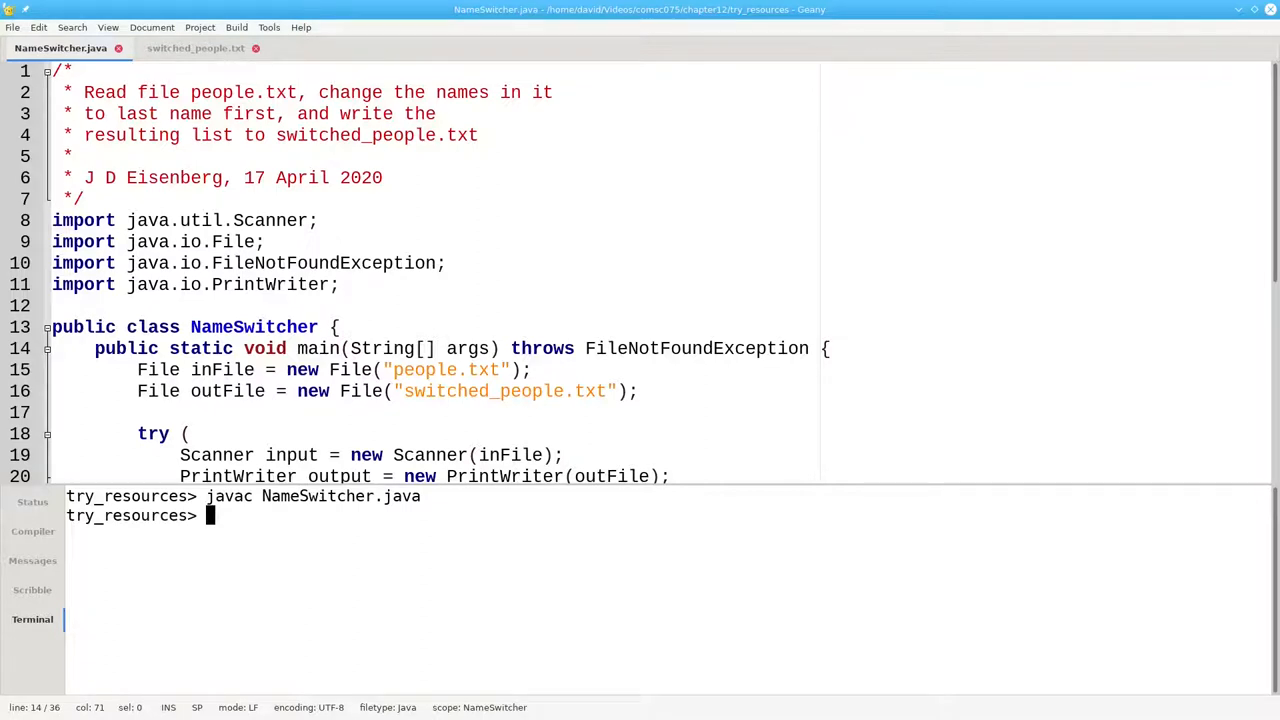
Step: Rename people.txt to nopeople.txt with mv so NameSwitcher hits the missing file
{"action": "type", "text": "mv peopl"}
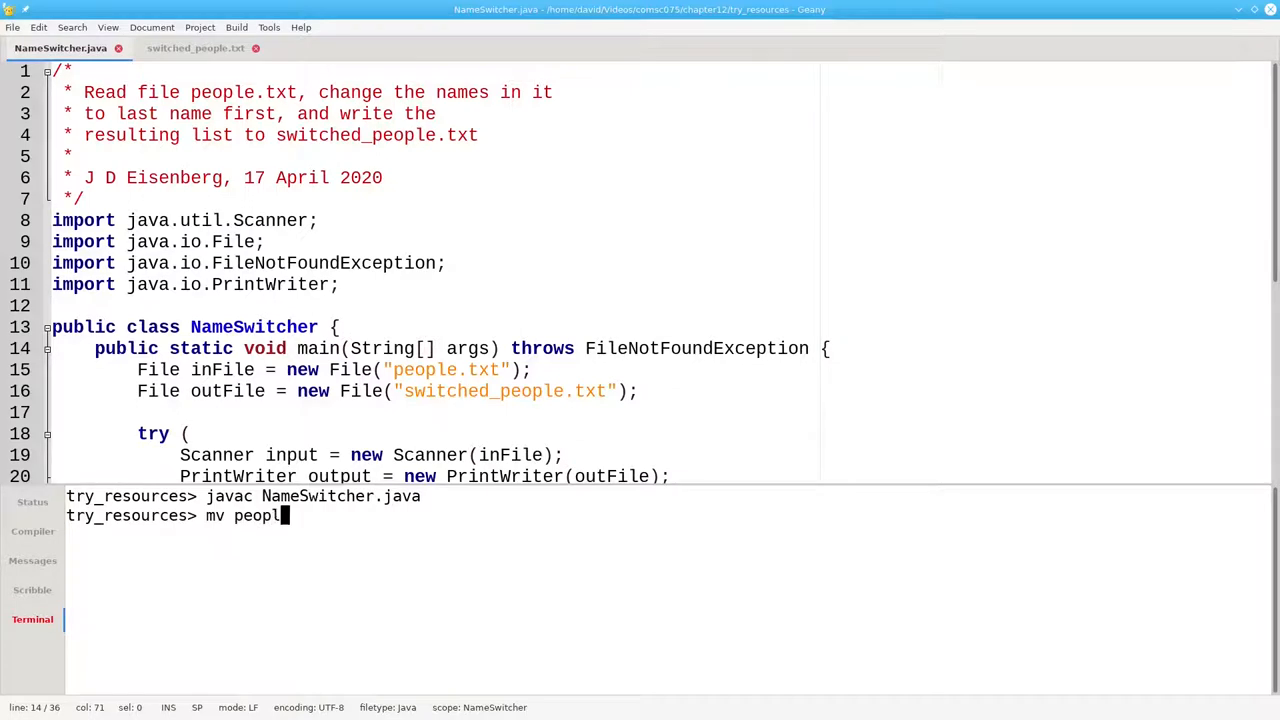
{"action": "type", "text": "e.txt nopeople.txt"}
{"action": "type", "text": "java NameSwitcher"}
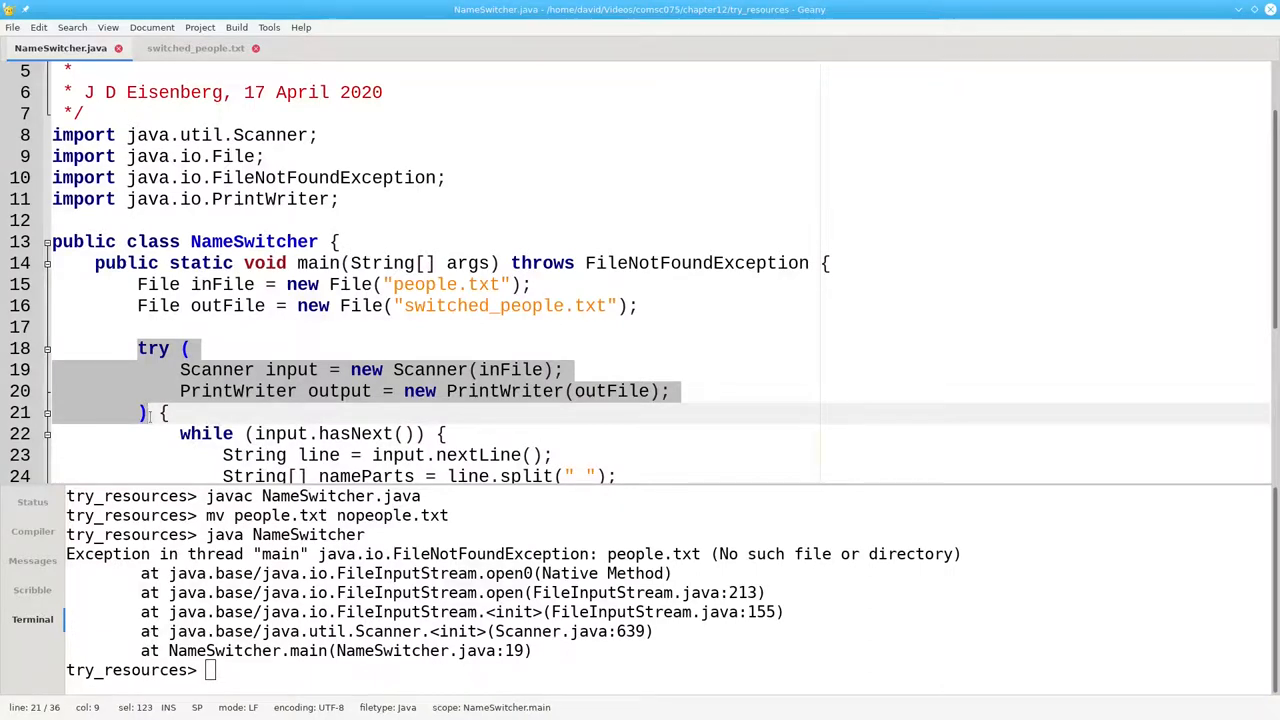
{"action": "scroll", "scroll_direction": "down", "scroll_amount": 3}
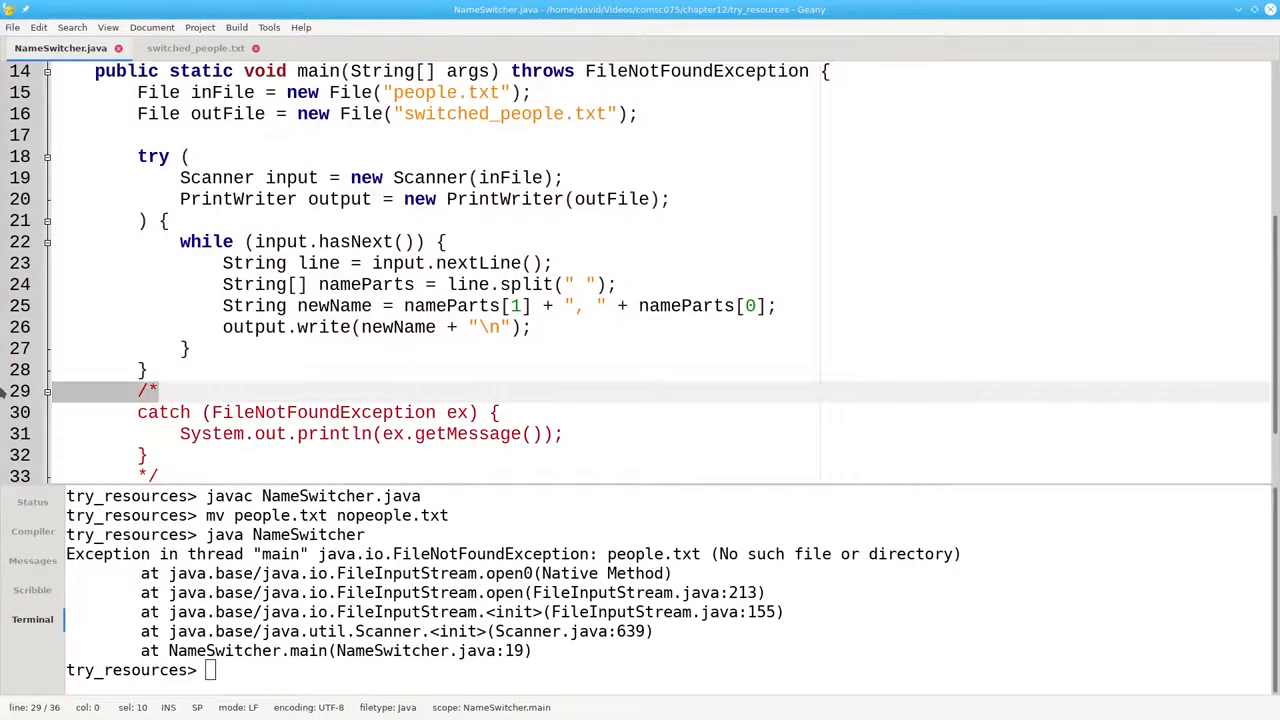